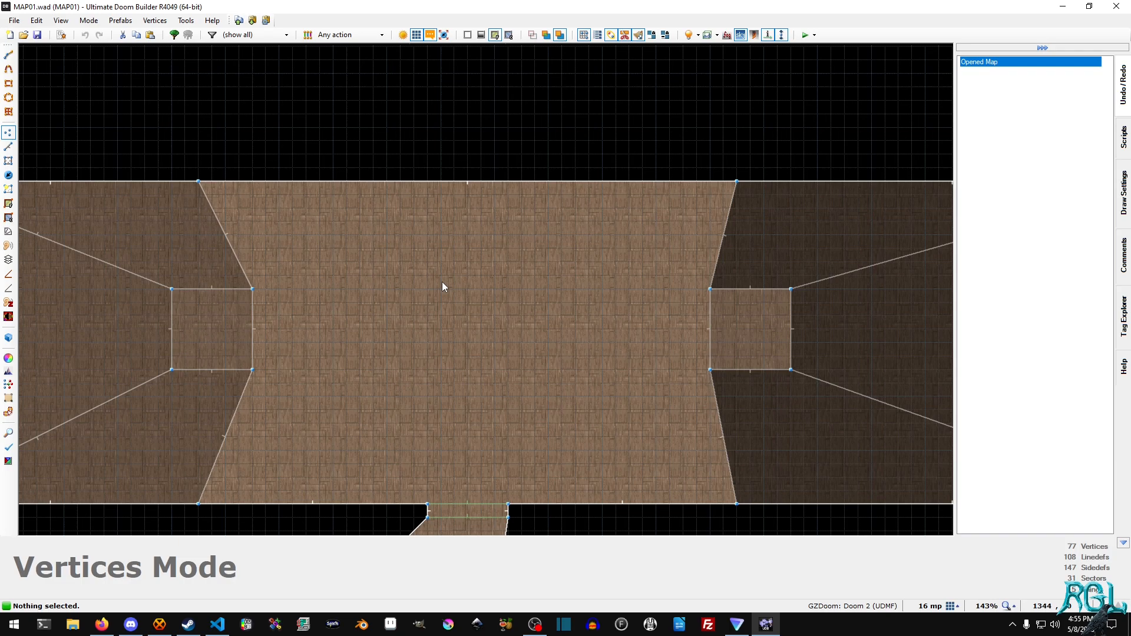
Zoom the 2D view toward the top wall of the central room before drawing the small sector.
scroll("down", 3)
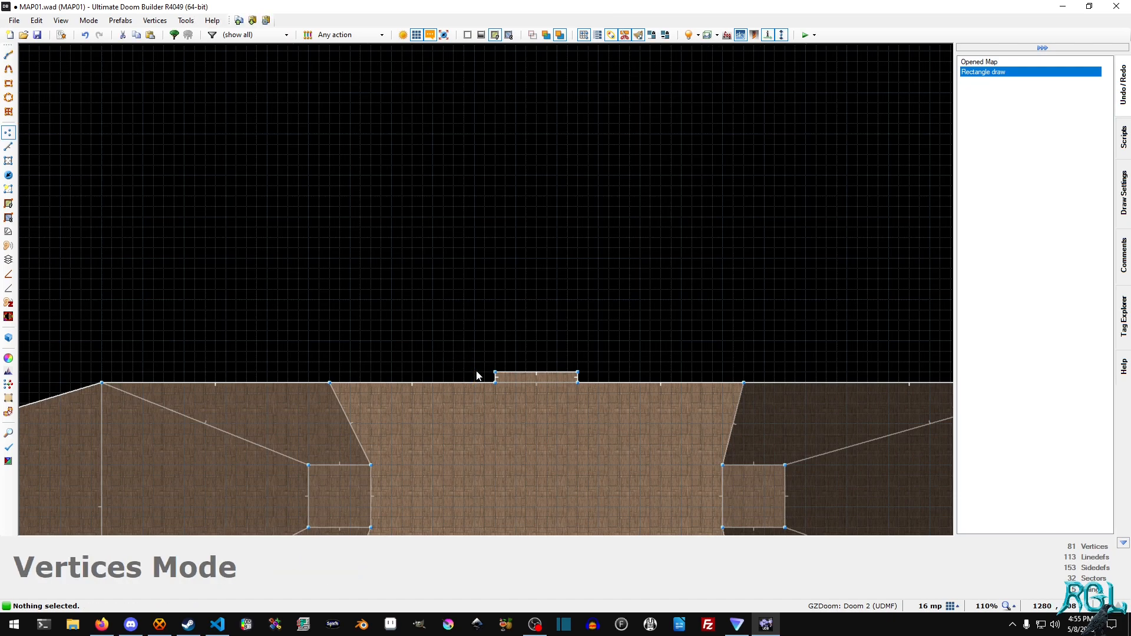
Draw the larger northern room with Rectangle draw and select the small sector's long linedefs.
left_click(8, 82)
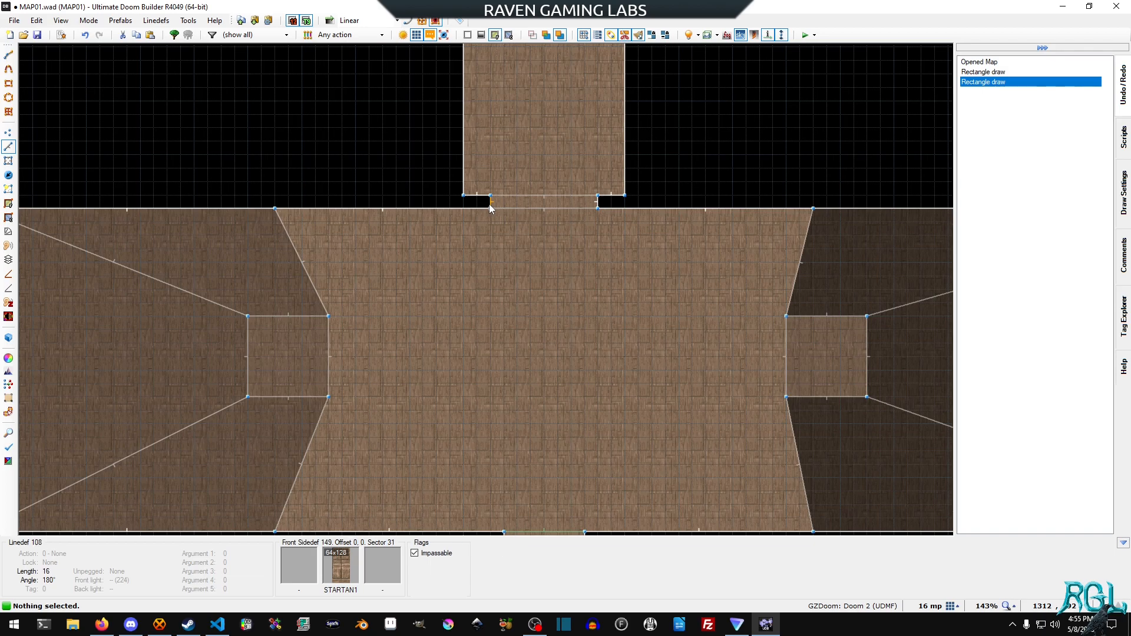
left_click(544, 198)
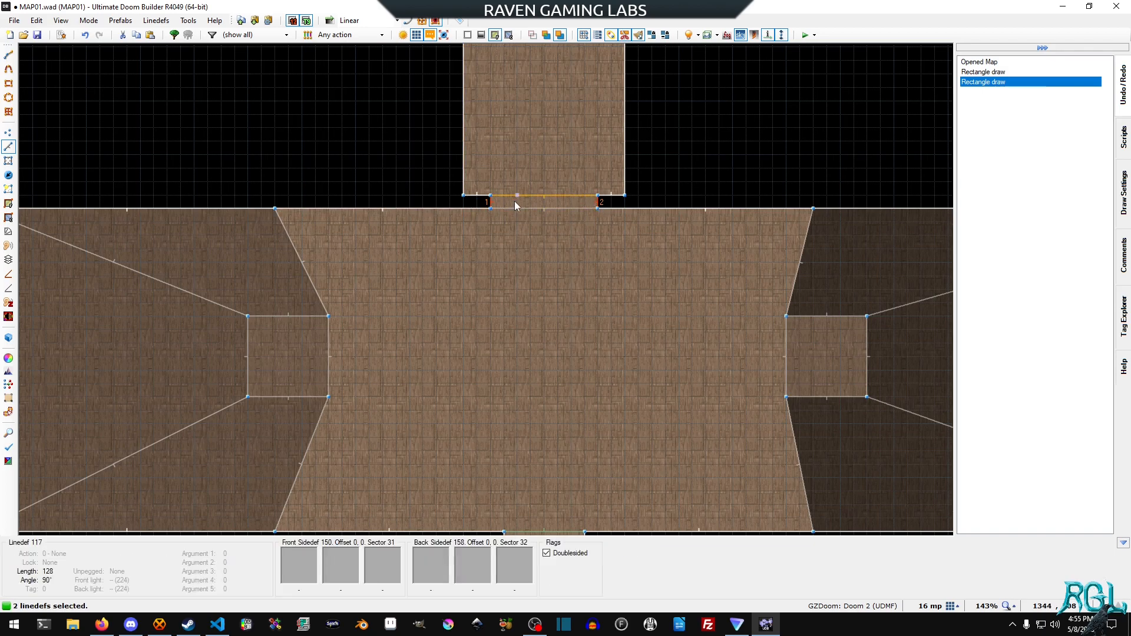
Adjust flags on the two door-edge linedefs, confirm, and move to Sectors mode.
double_click(516, 197)
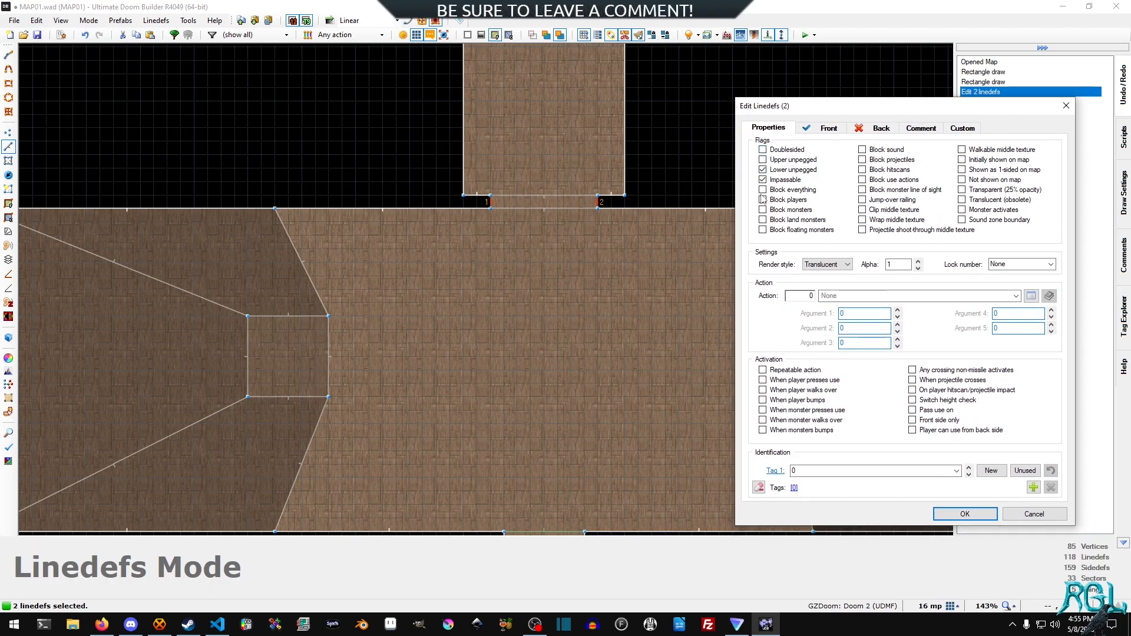
left_click(963, 512)
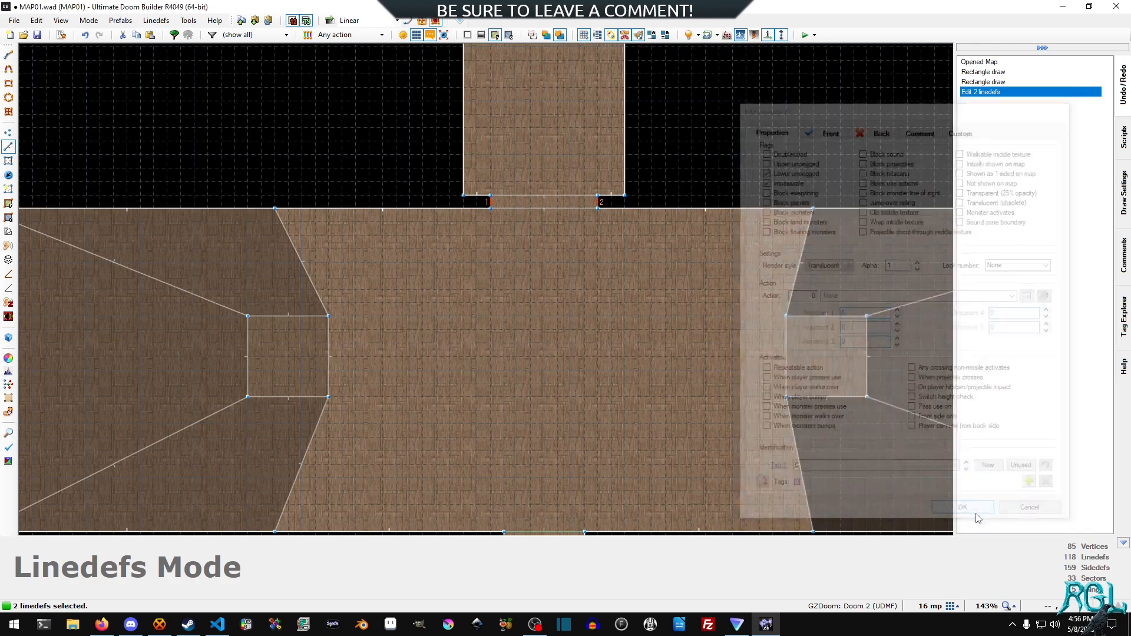
left_click(962, 507)
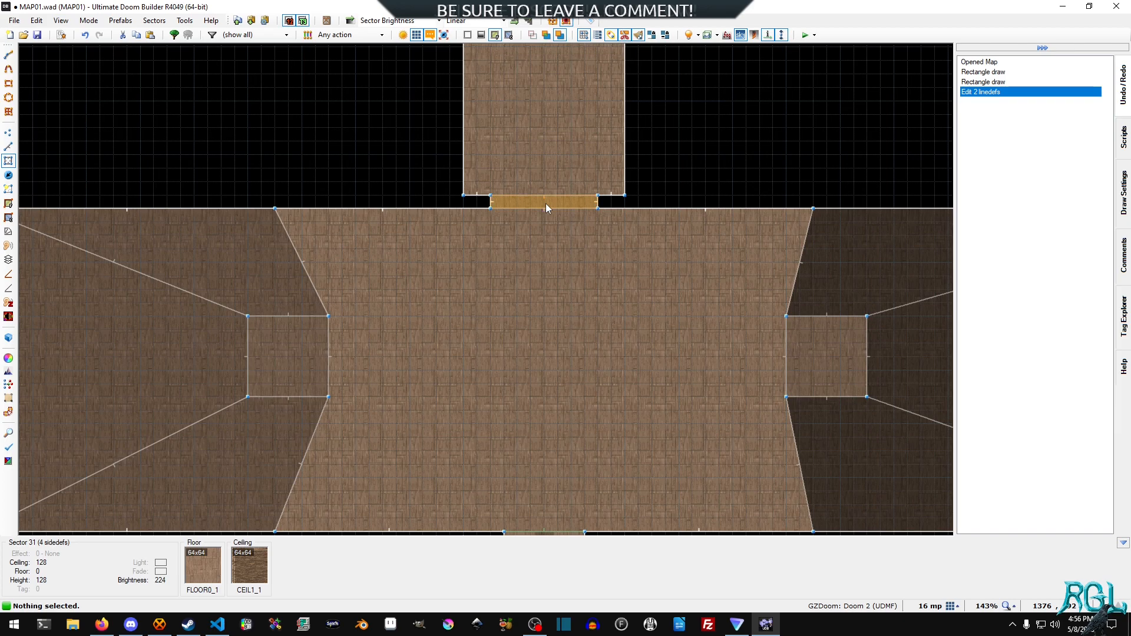
Assign tag 5 to the small door sector in its Edit Sector dialog.
double_click(542, 202)
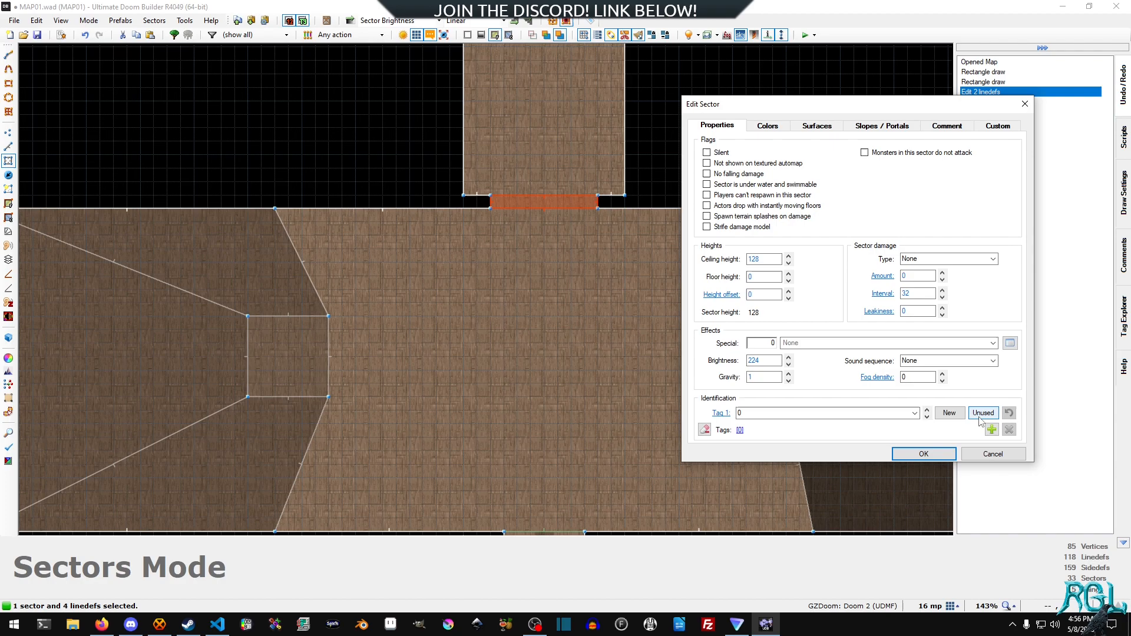
type("5")
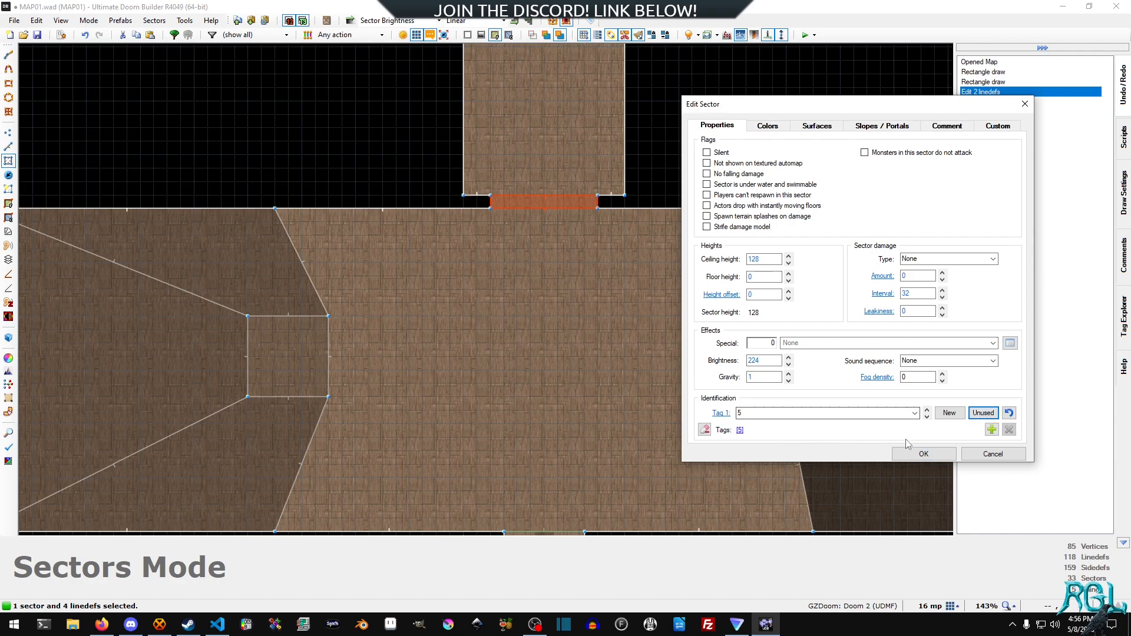
left_click(922, 453)
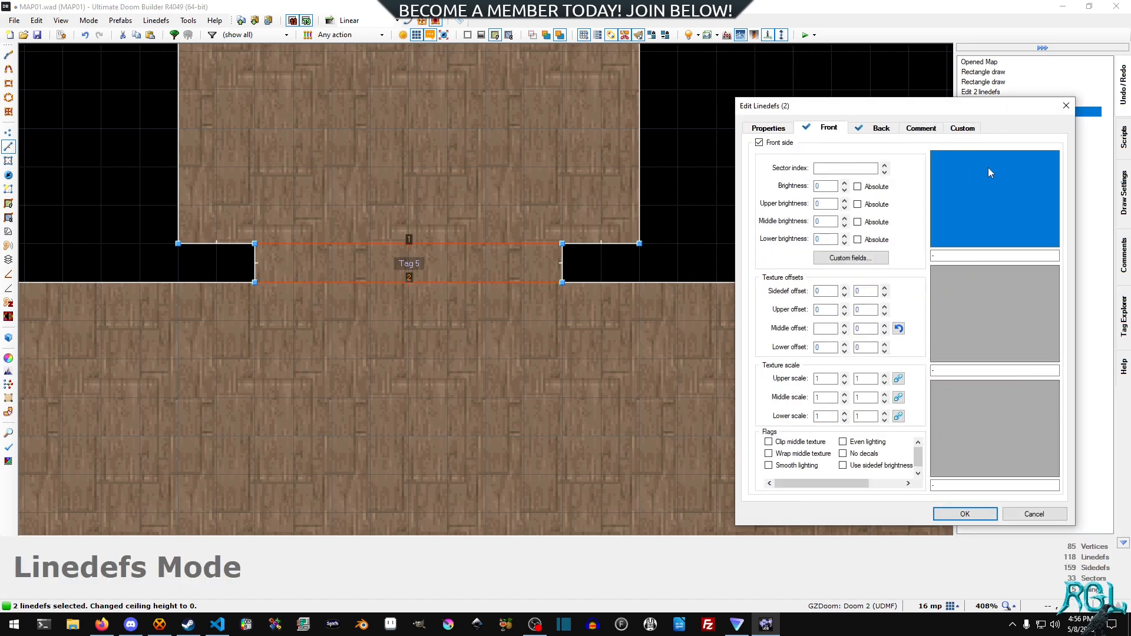
Set BIGDOOR2 as the upper texture on both the Front and Back sides of the door linedefs.
left_click(994, 200)
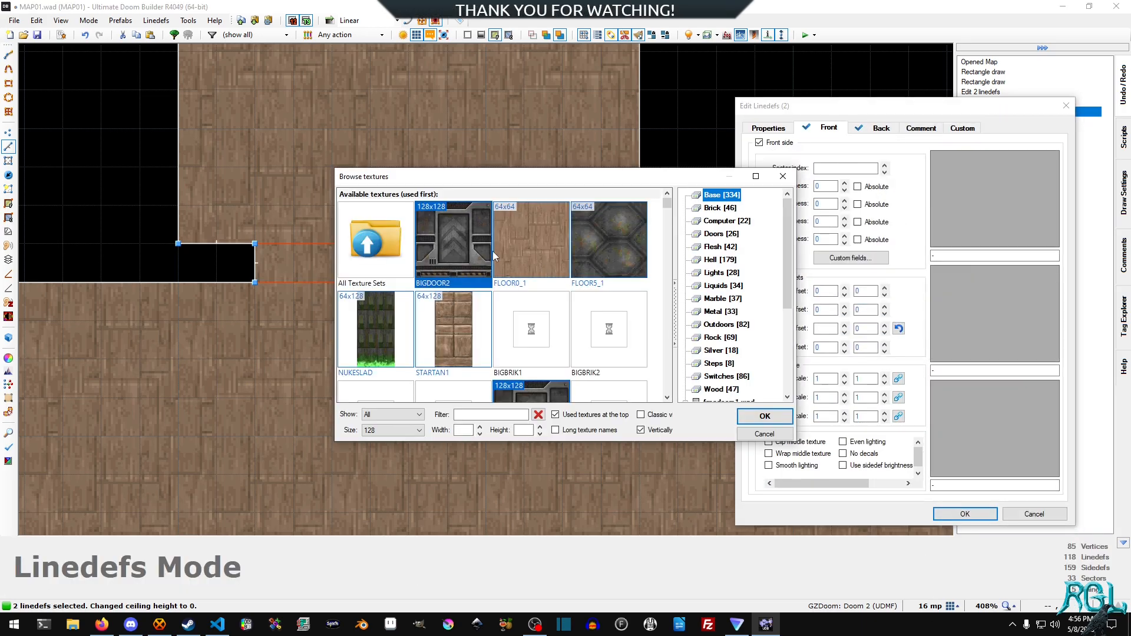
left_click(763, 416)
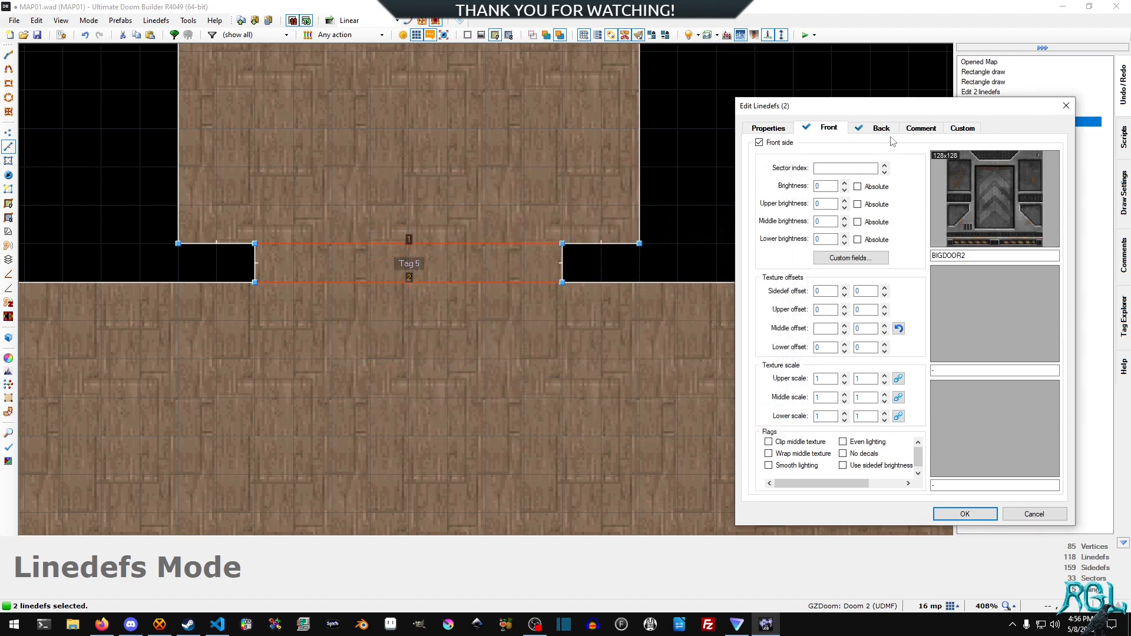
left_click(881, 127)
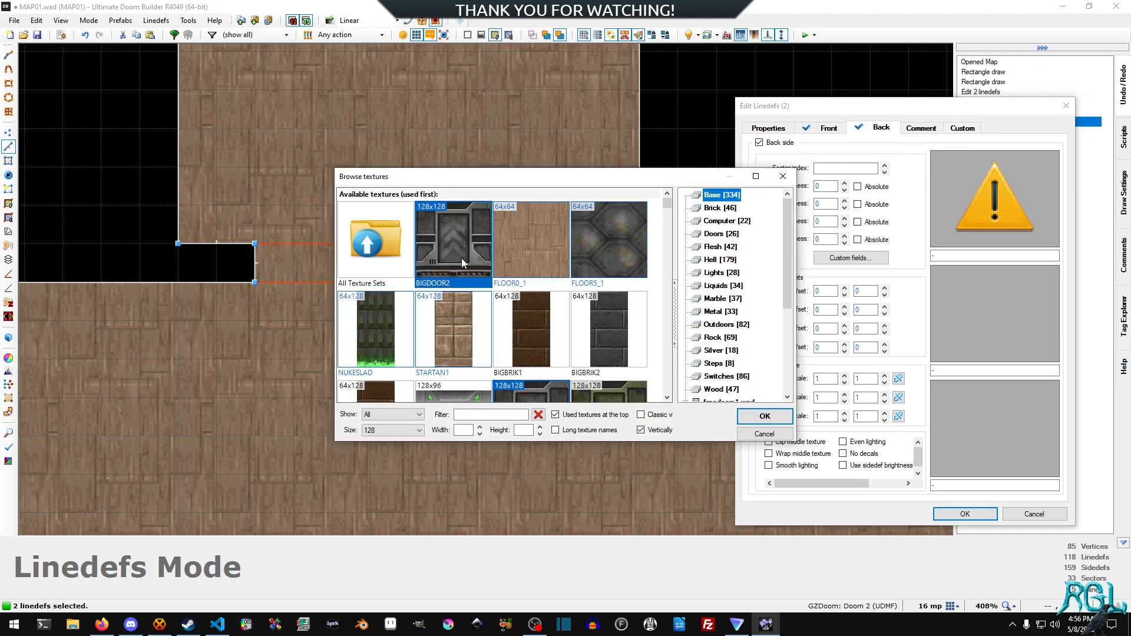
left_click(764, 415)
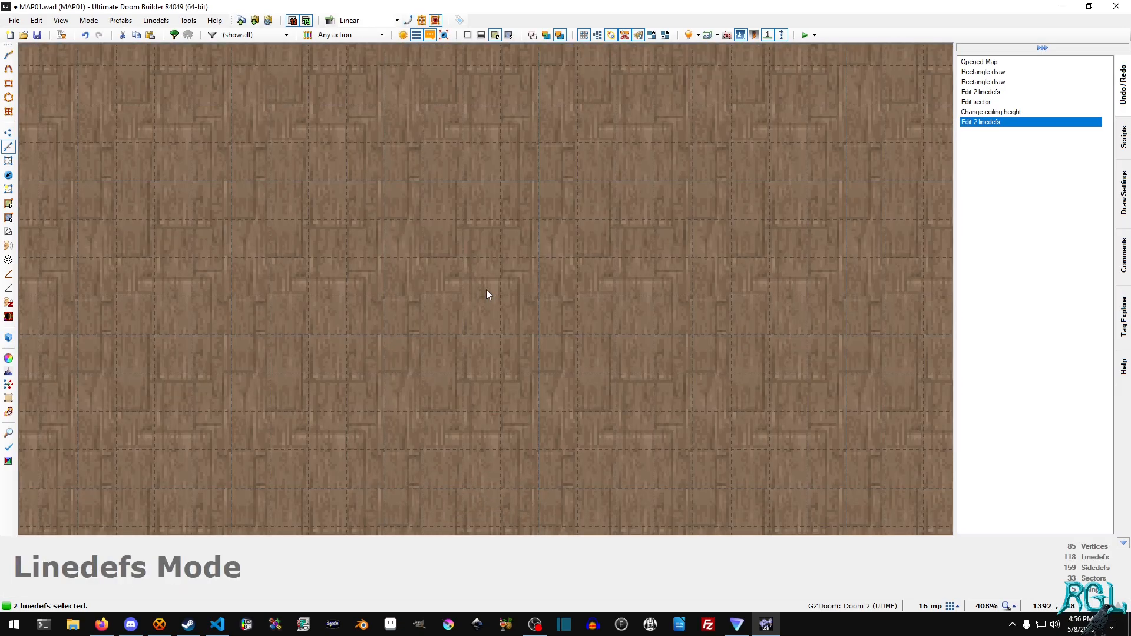
scroll("down", 3)
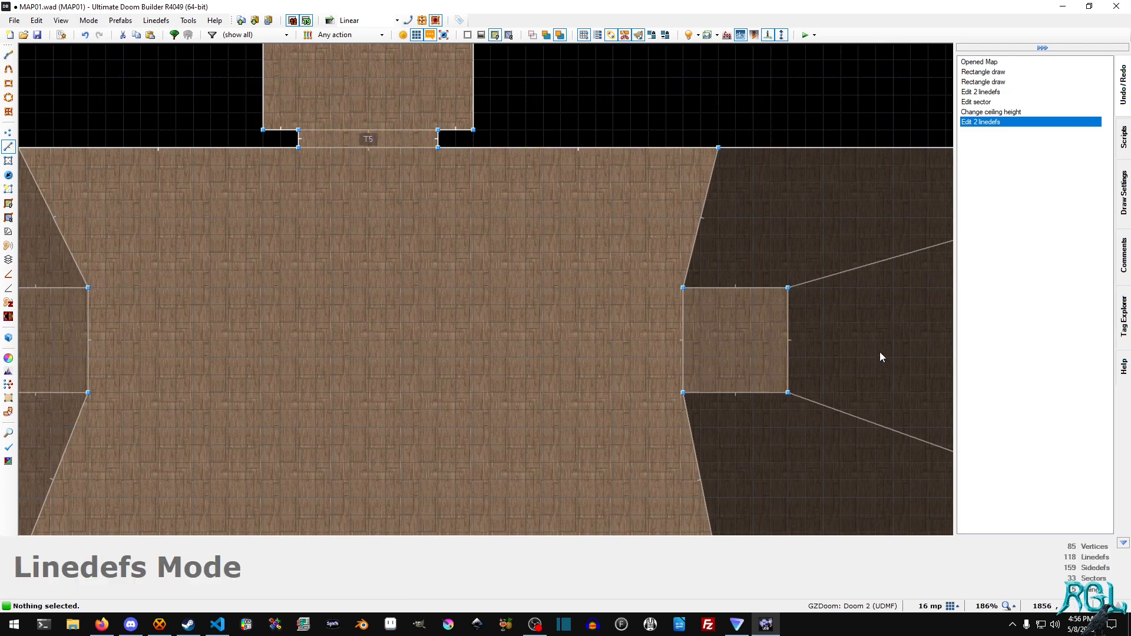
Select the short wall line on the right room's west edge and view its Front textures.
left_click(367, 130)
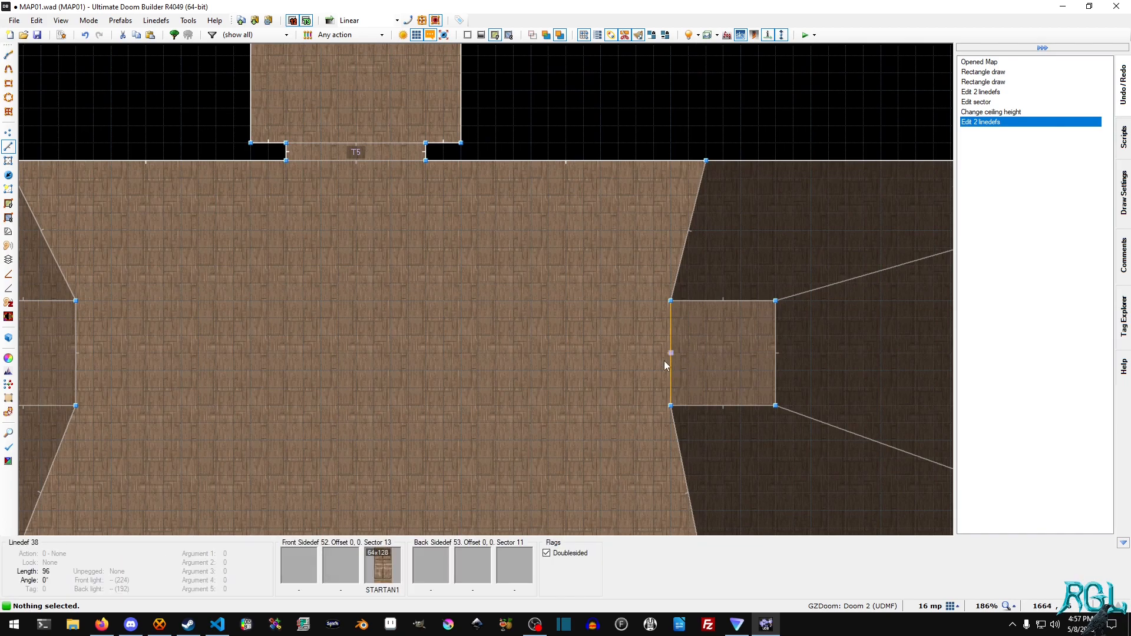
left_click(670, 352)
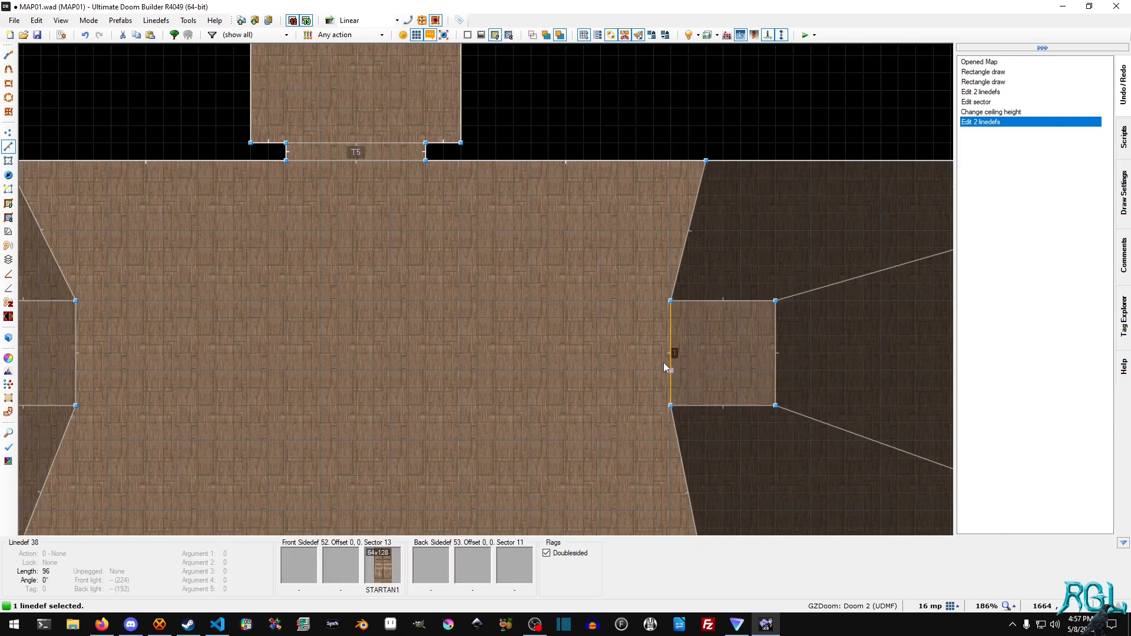
double_click(671, 353)
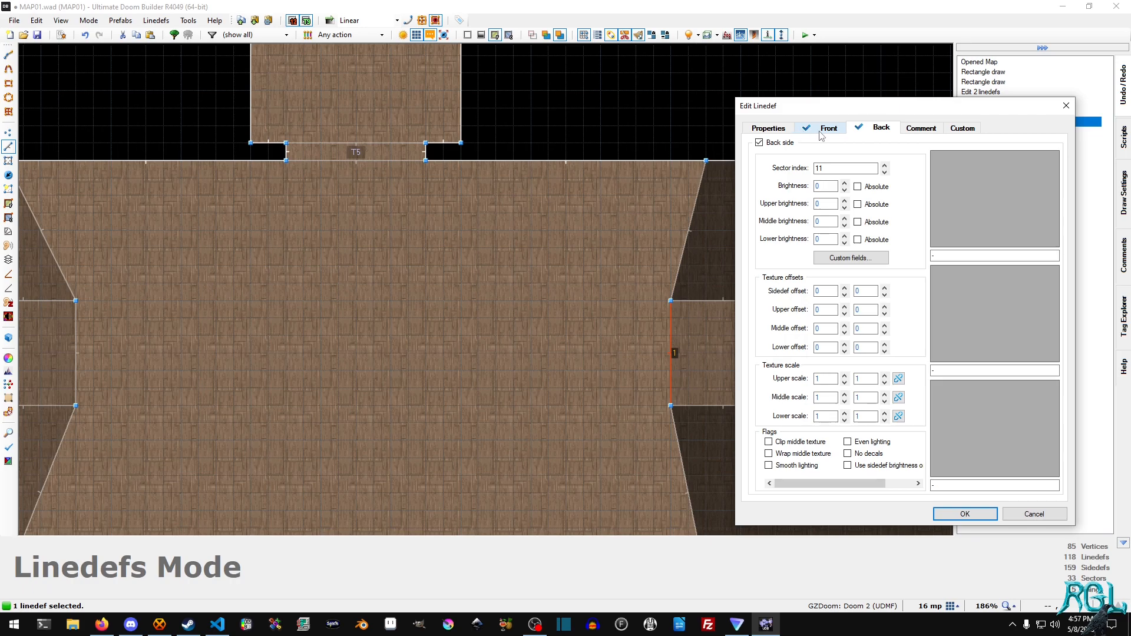
left_click(829, 127)
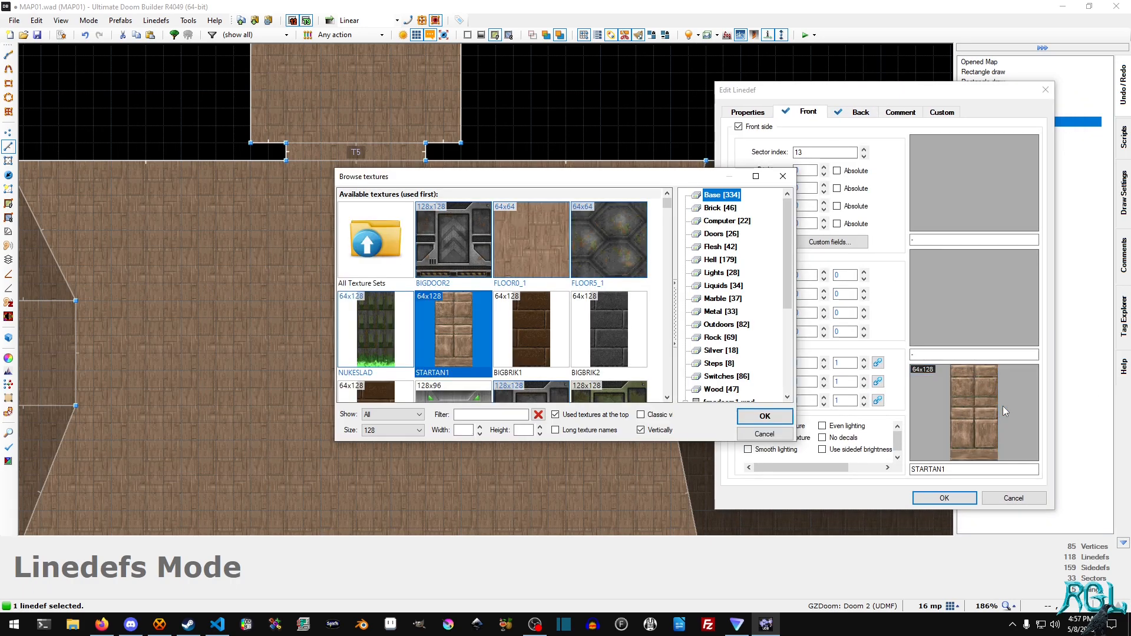
Pick SW1BRN2 from the Switches texture set as the line's lower texture and confirm.
scroll("down", 3)
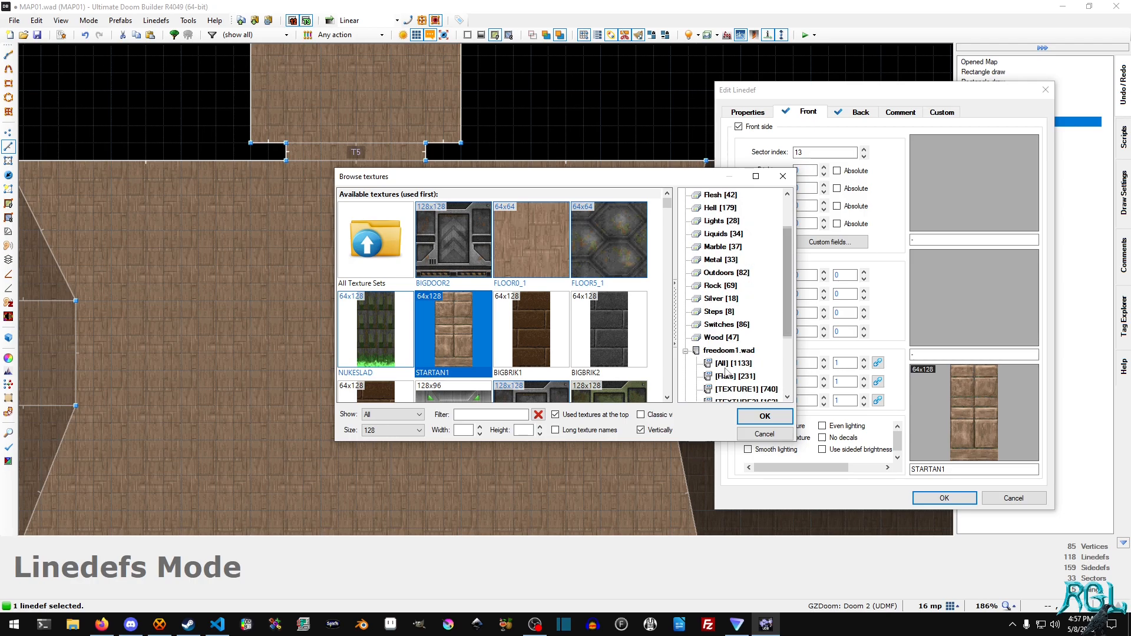
left_click(727, 325)
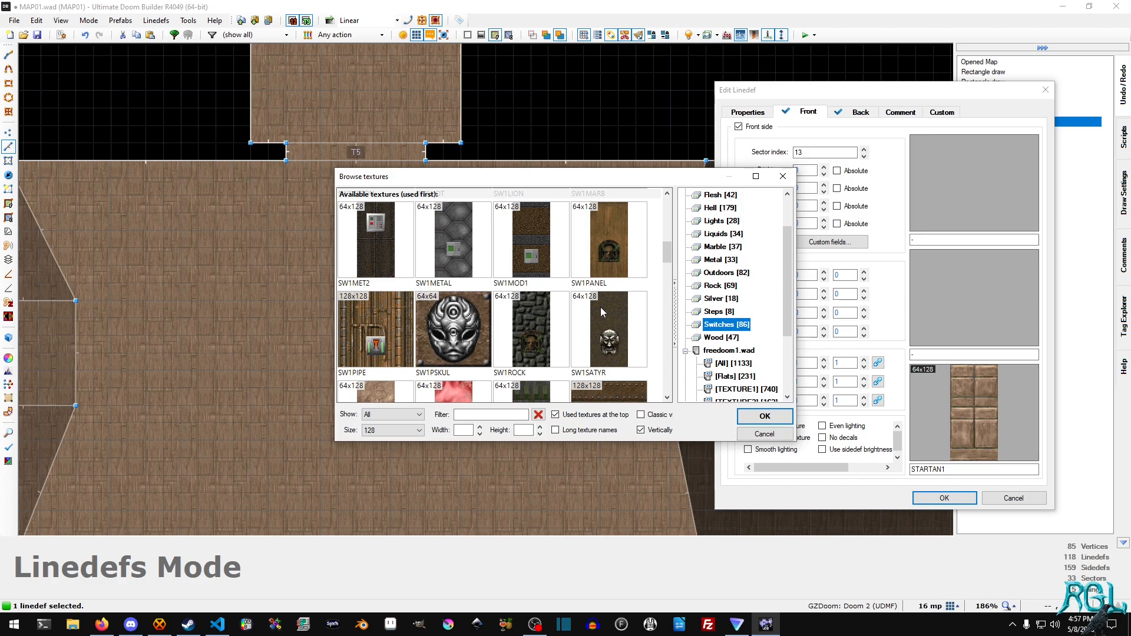
scroll("down", 3)
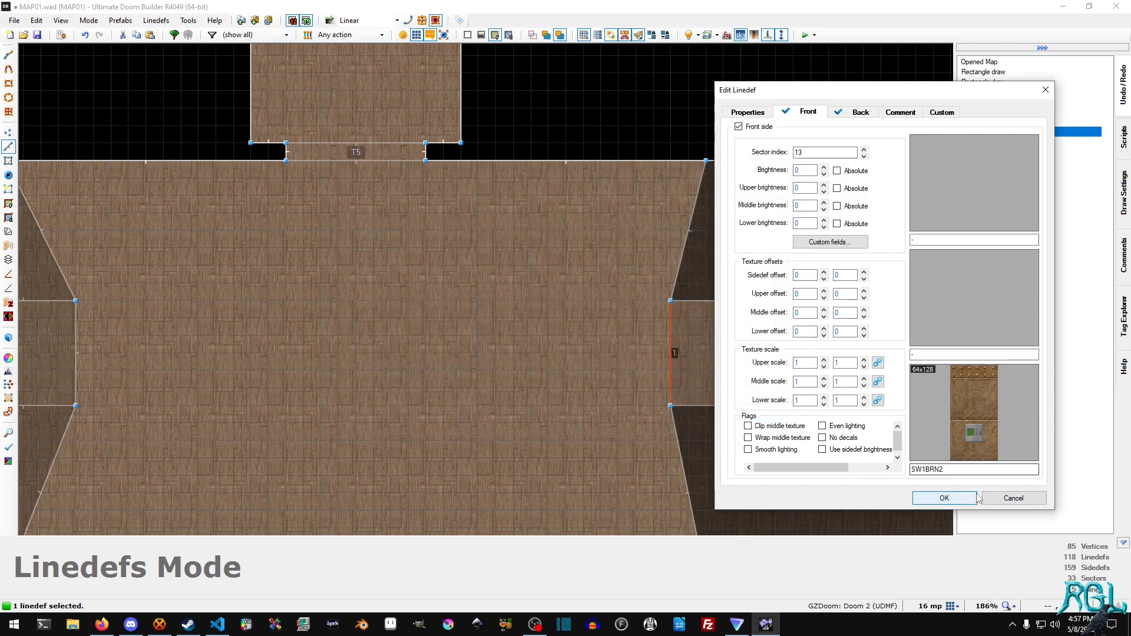
left_click(944, 497)
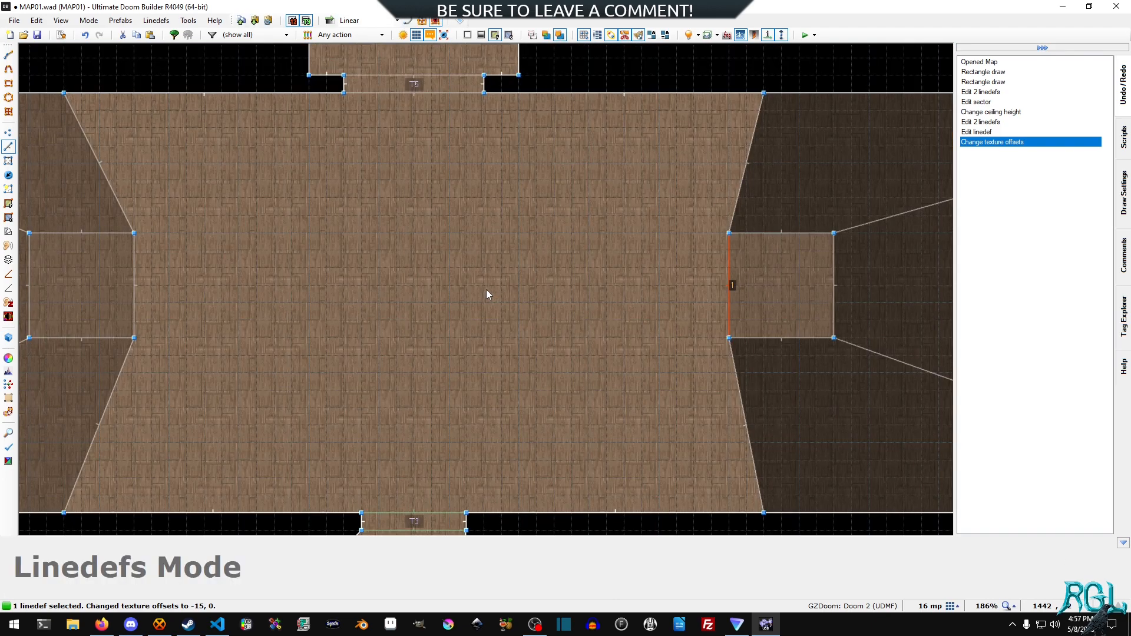
Give the switch line Action 202 Door Generic with door Type 1 on the Properties page.
left_click(731, 303)
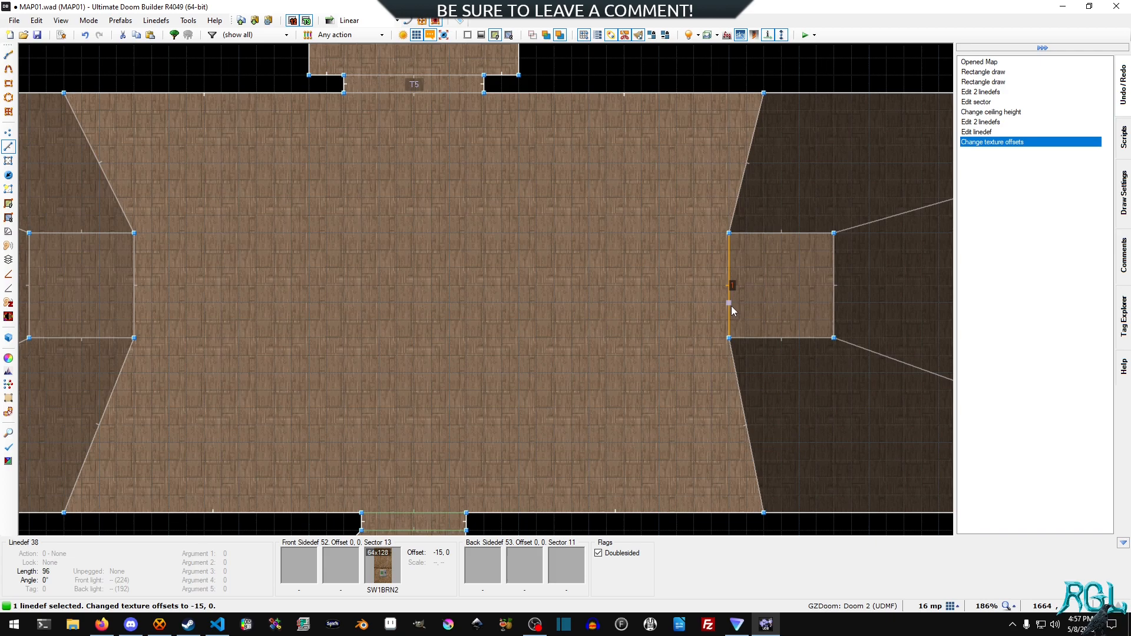
double_click(731, 285)
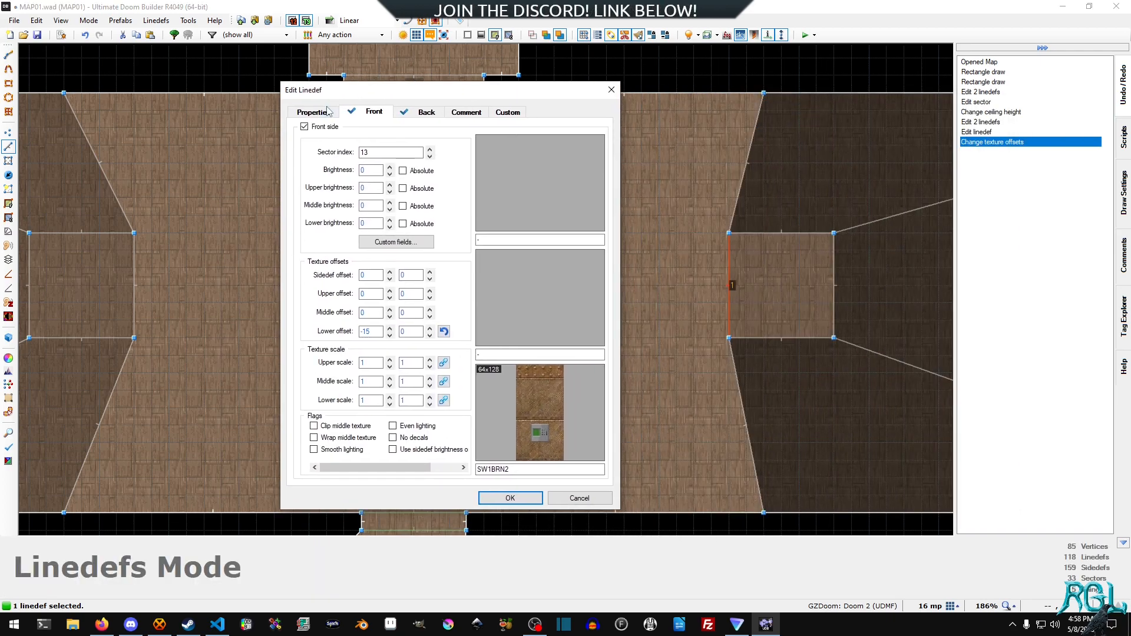
left_click(313, 112)
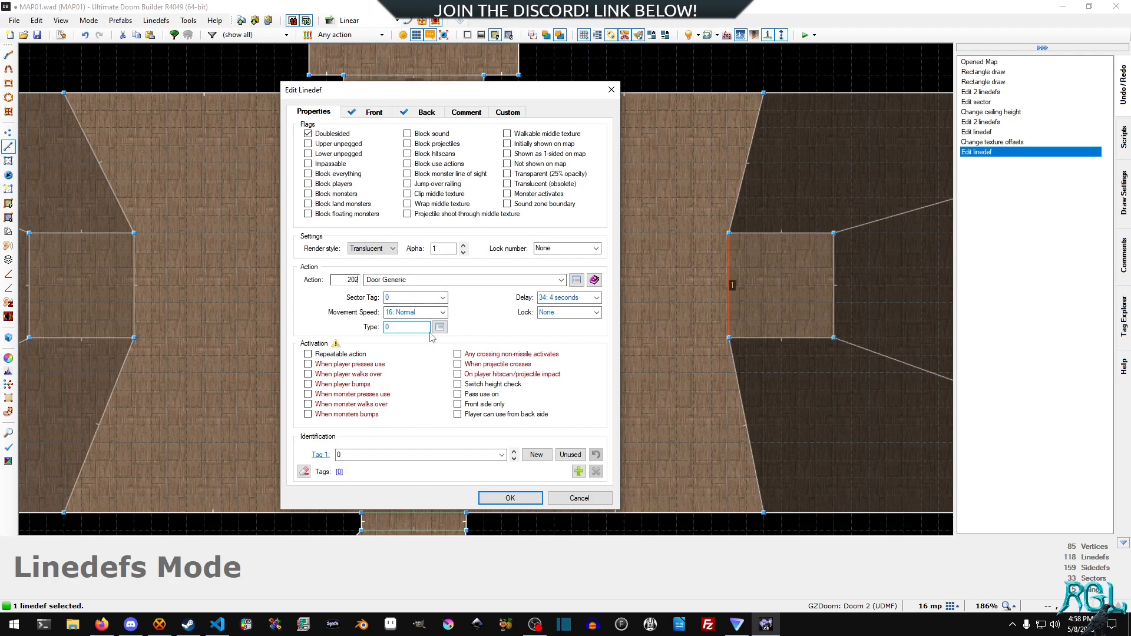
left_click(439, 327)
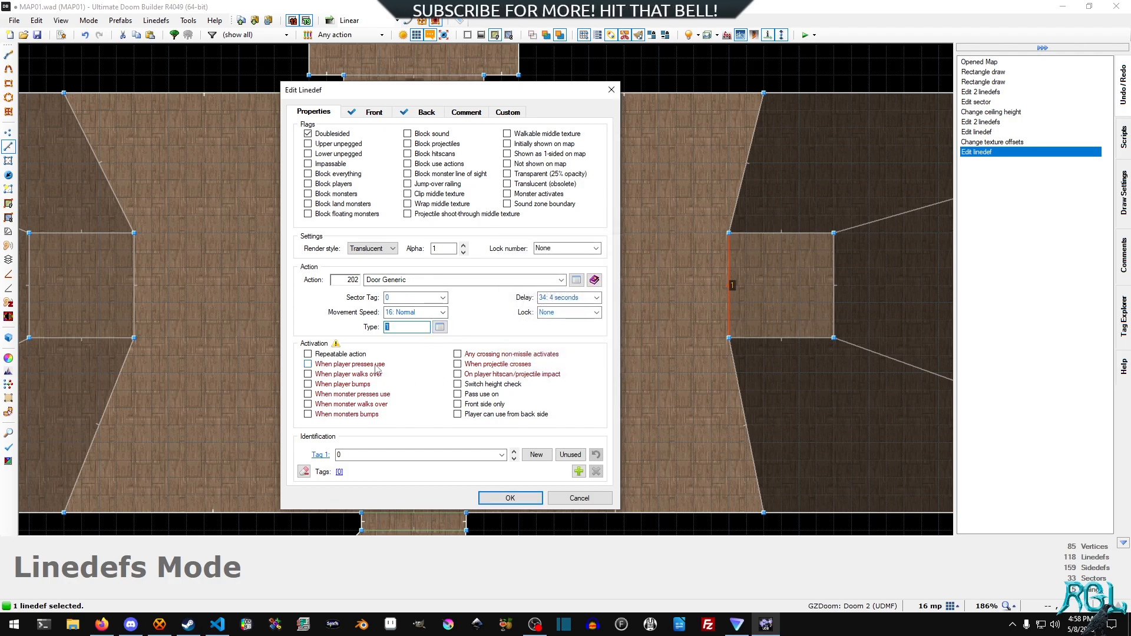
Activate it when the player presses use, target Sector Tag 5, and confirm.
left_click(308, 364)
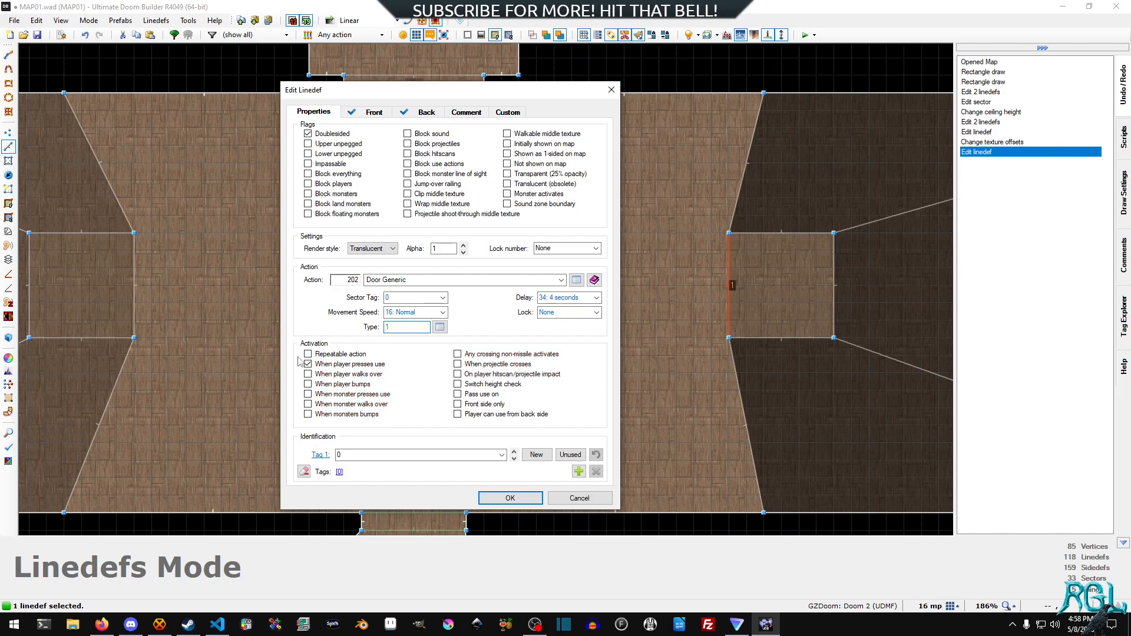
left_click(442, 296)
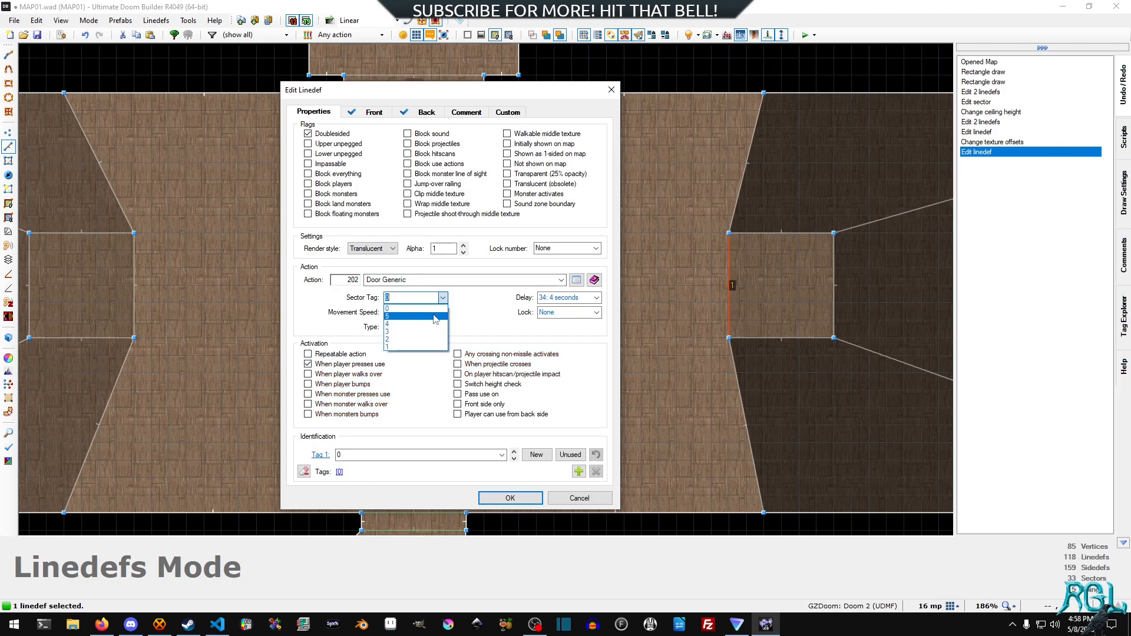
left_click(386, 315)
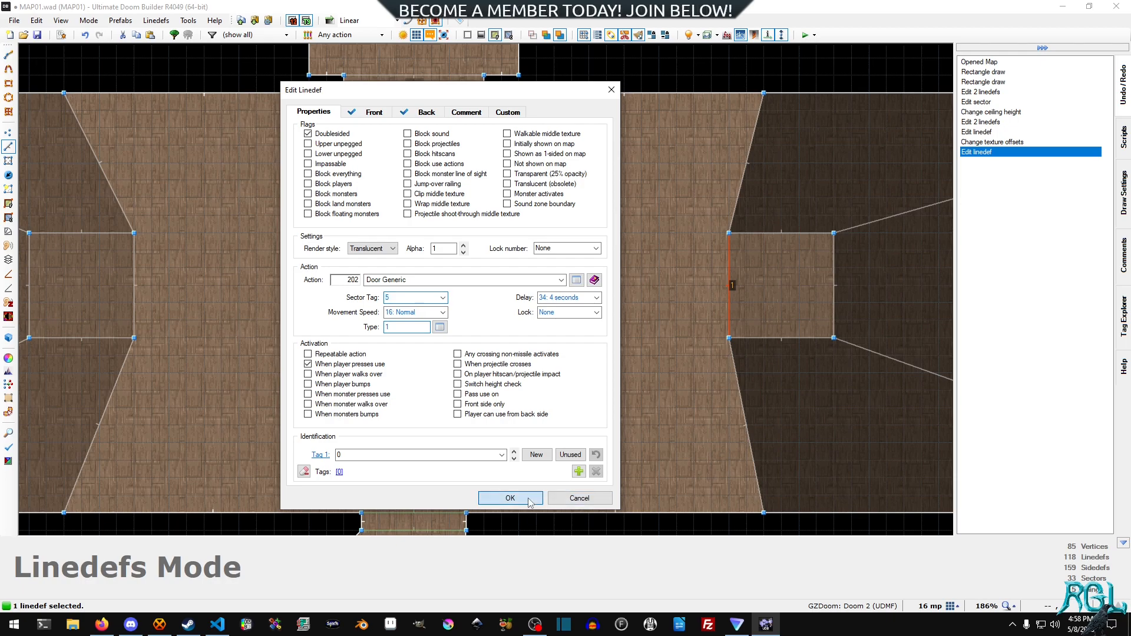
left_click(510, 498)
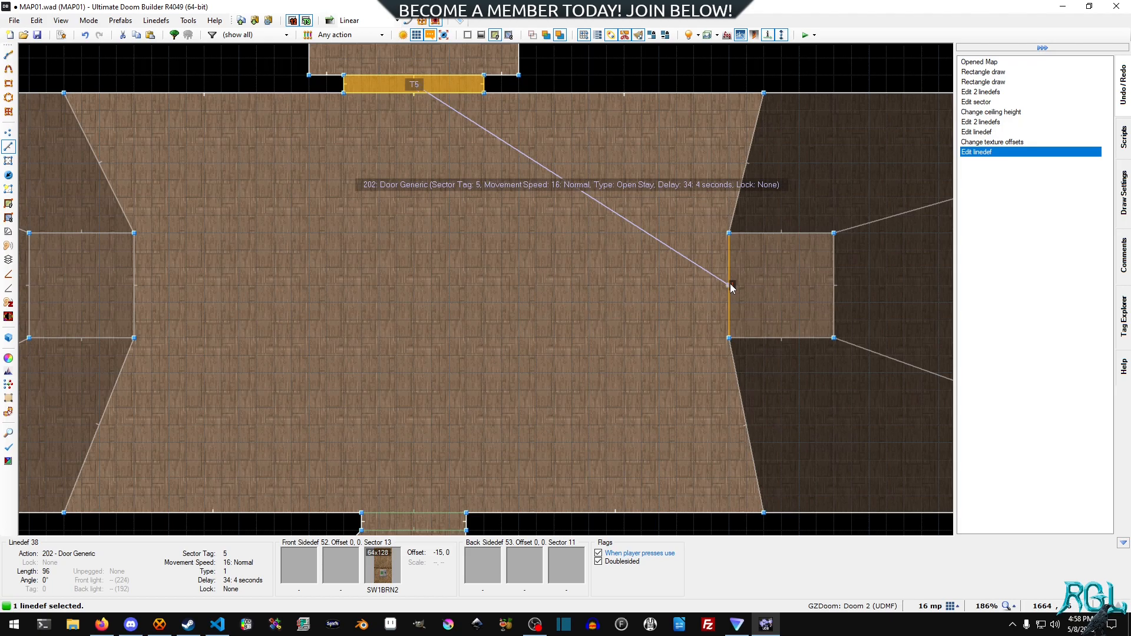
Launch the map in GZDoom via the Test Map toolbar button.
scroll("down", 3)
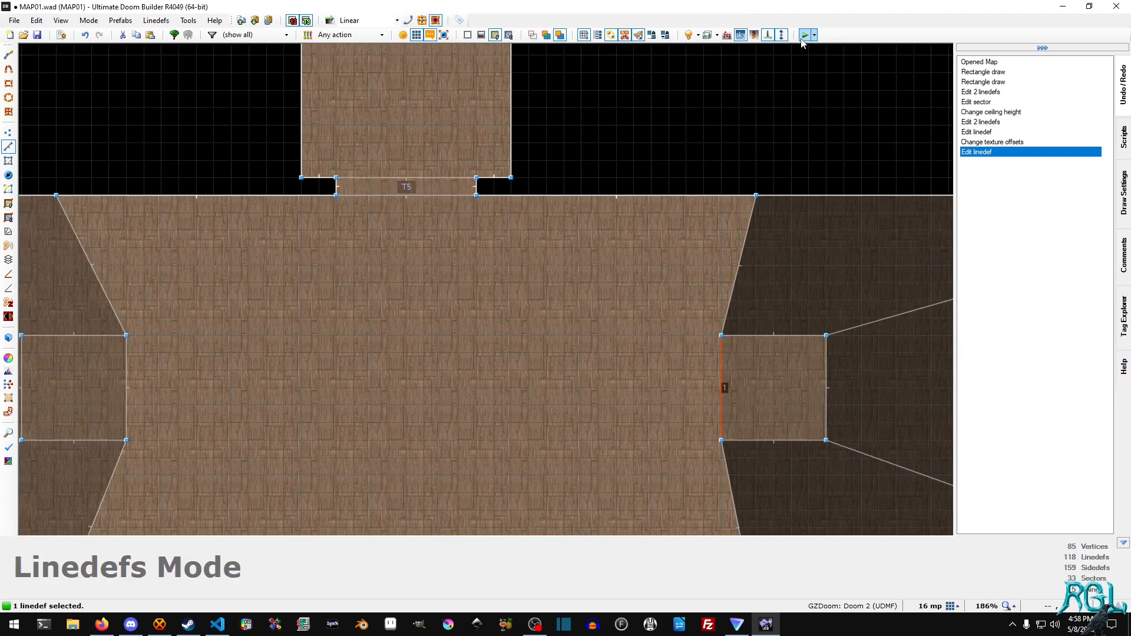
left_click(803, 34)
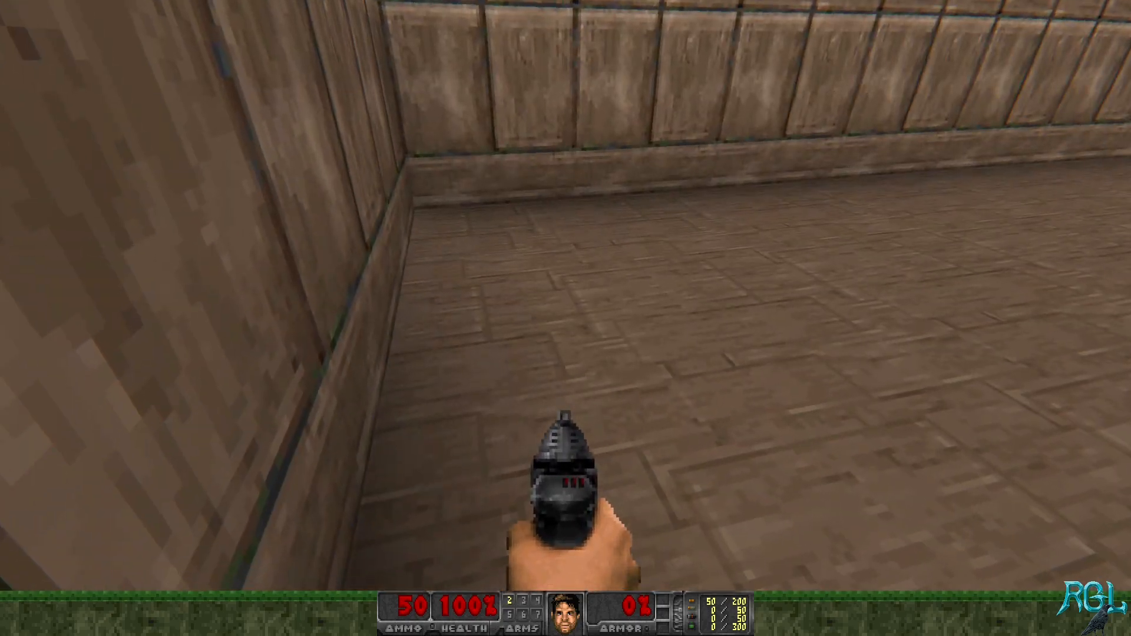
Walk the player forward to face the switch wall between the two dark passages.
key("w")
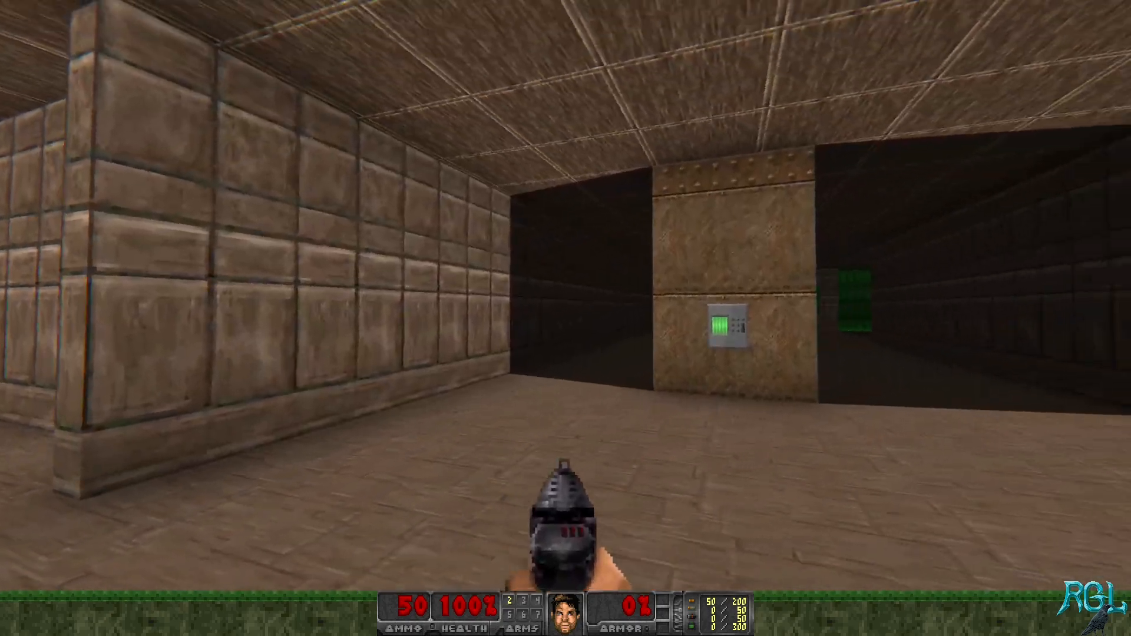